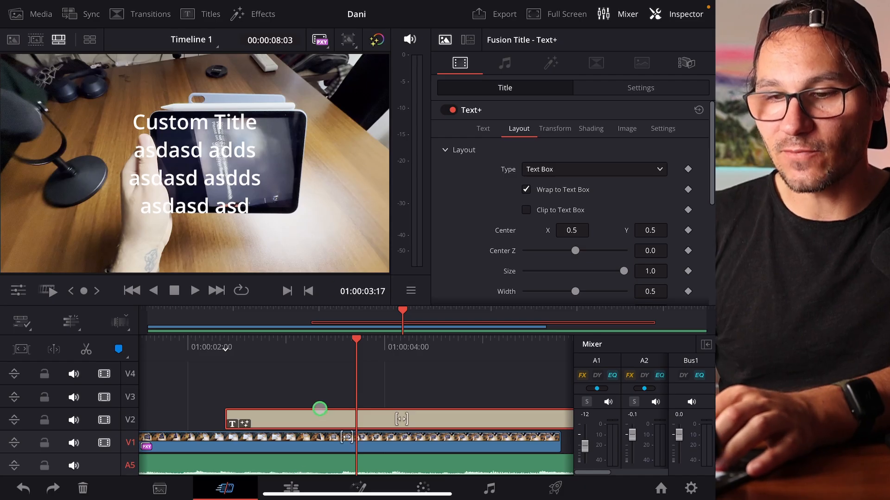
- Replace the Text+ title on V2 with a MultiText title above the video clip
click(209, 14)
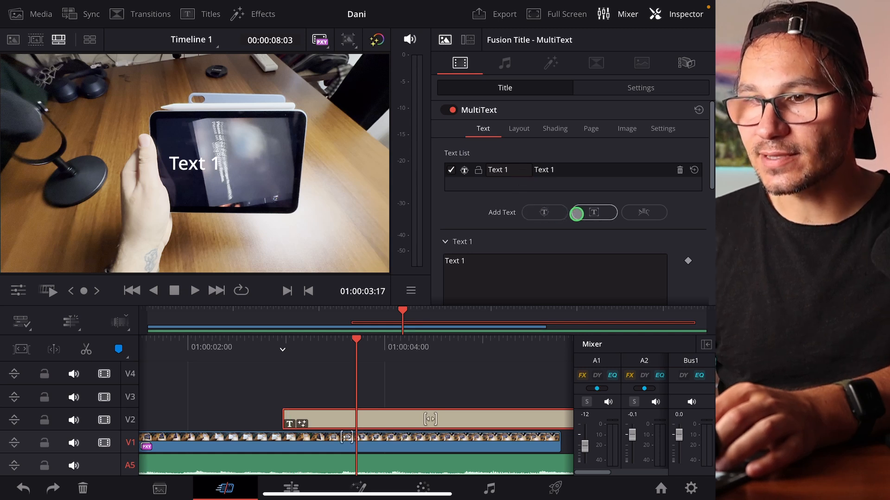
- Add a Text 2 layer and enter wording 'asdsdads', 'asdasdas d', 'asda' into the text fields
click(593, 213)
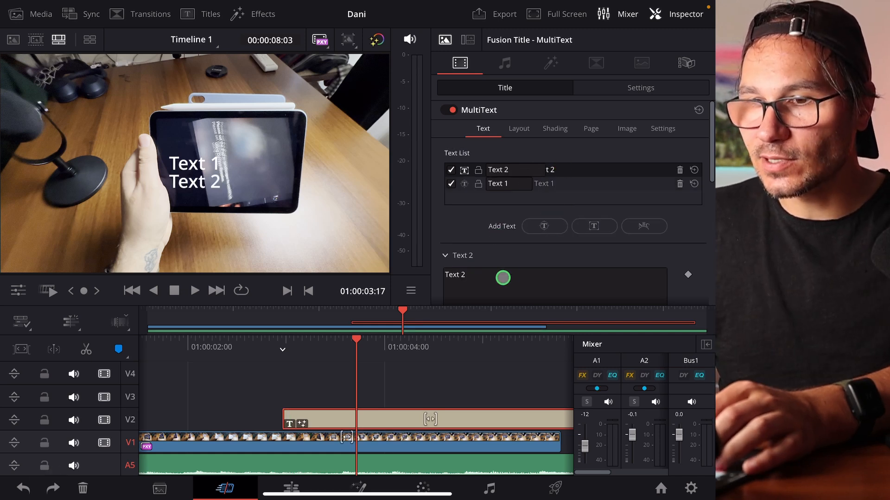
text(asdsdads)
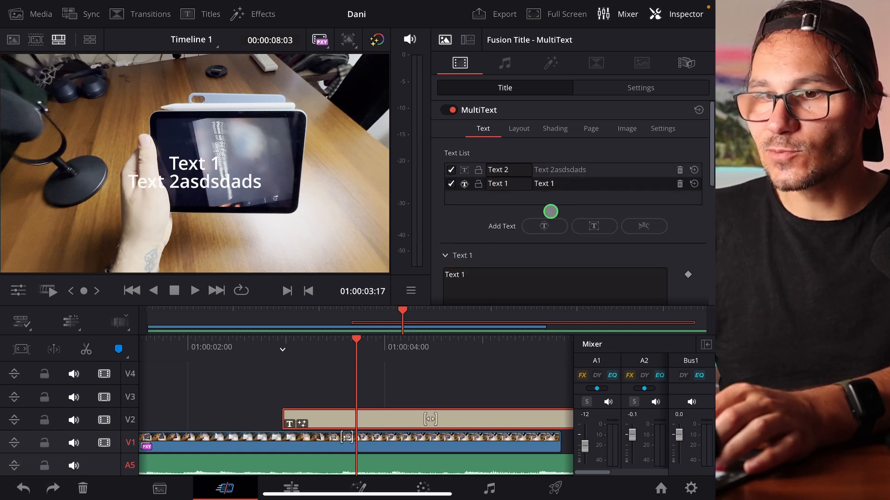
text(asdasdas d)
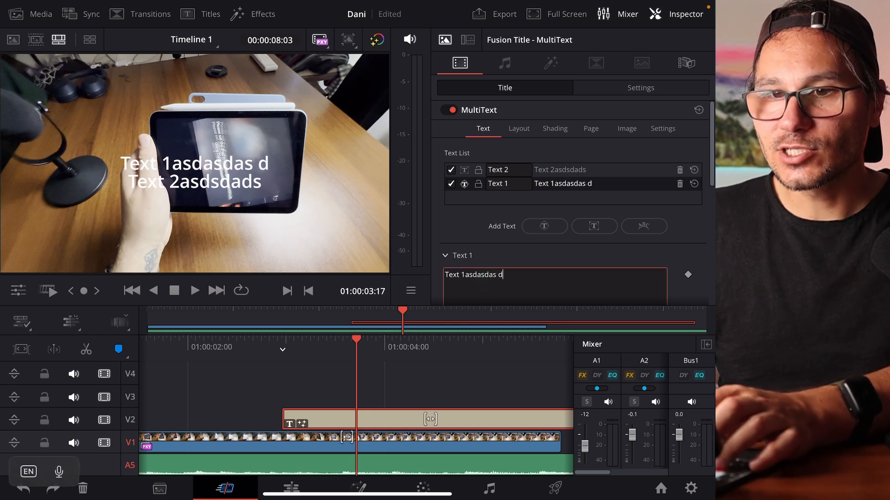
text(asdasd asd asd)
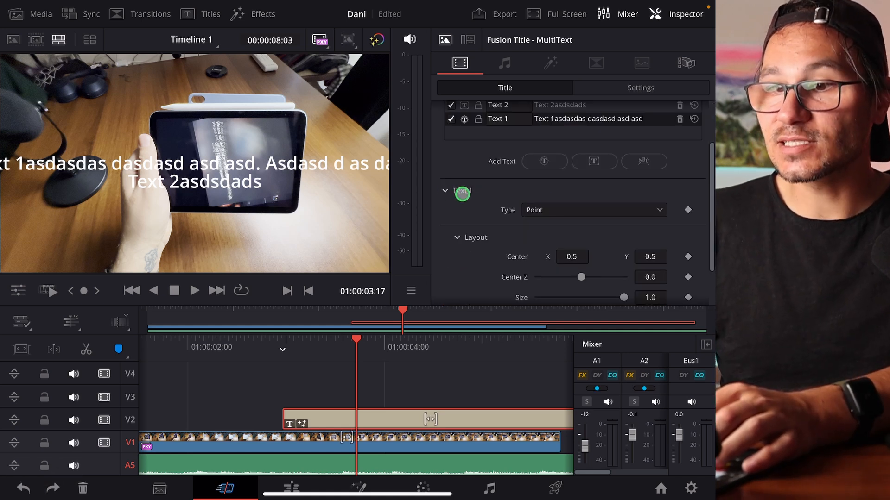
- Set Text 1's Type to Text Box with Wrap enabled so it breaks across lines
click(592, 211)
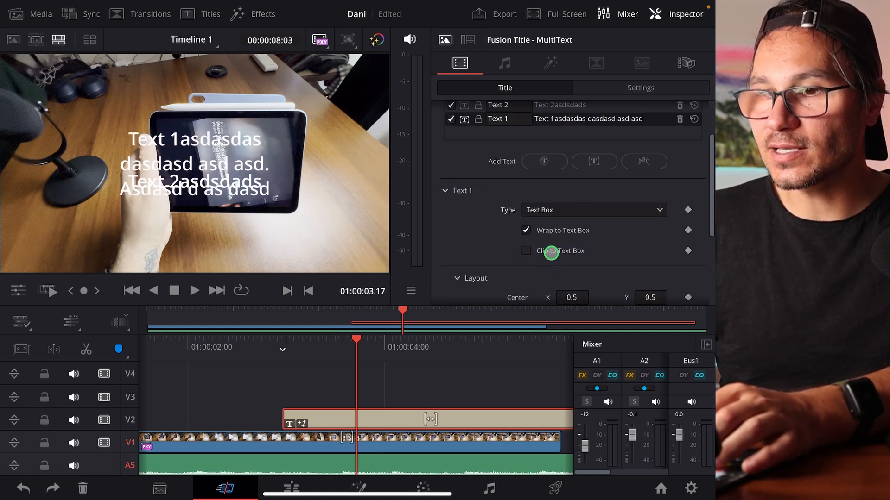